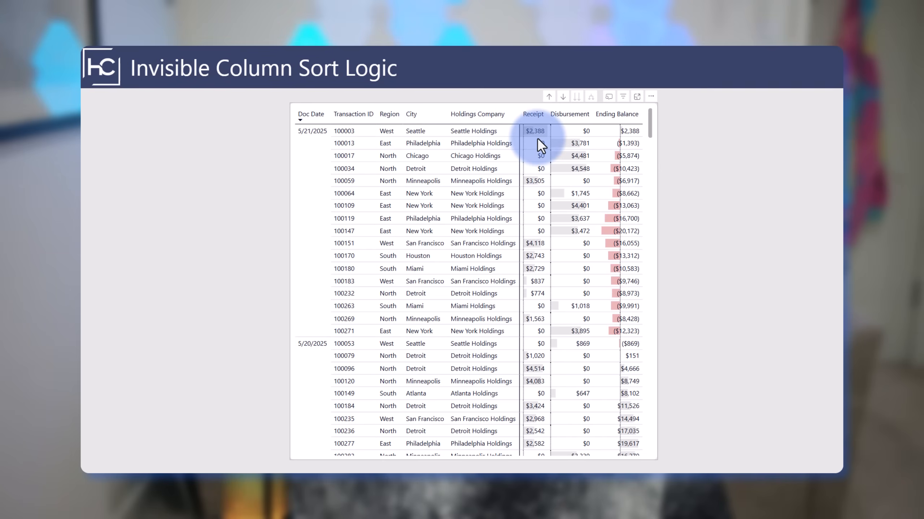
{"action": "mouse_move", "coordinate": [606, 143]}
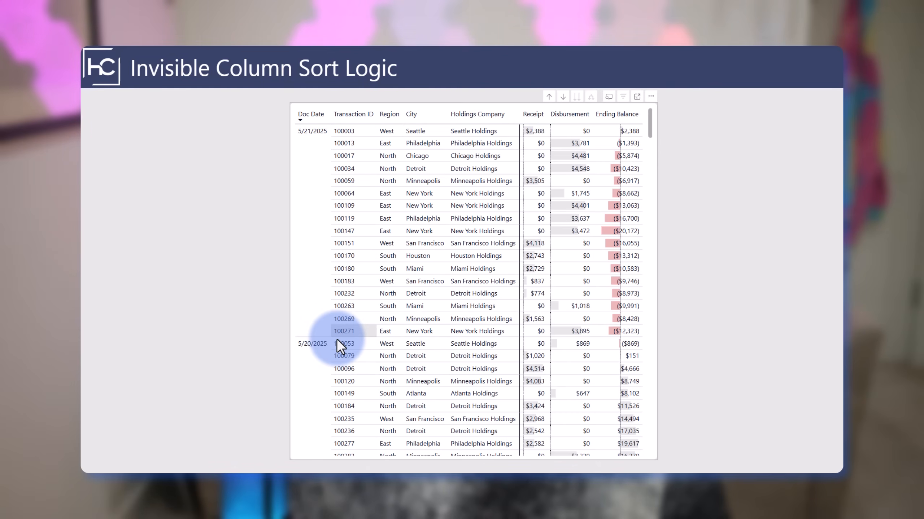
{"action": "mouse_move", "coordinate": [633, 344]}
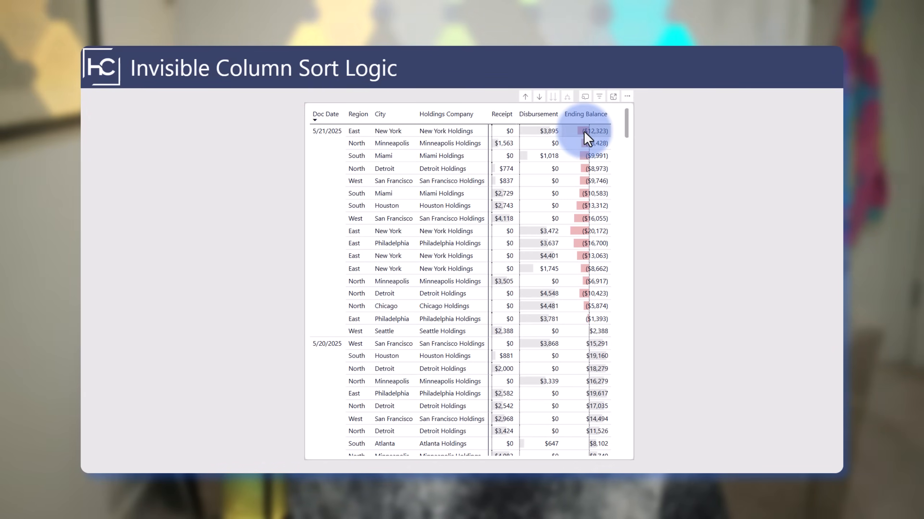
{"action": "mouse_move", "coordinate": [362, 135]}
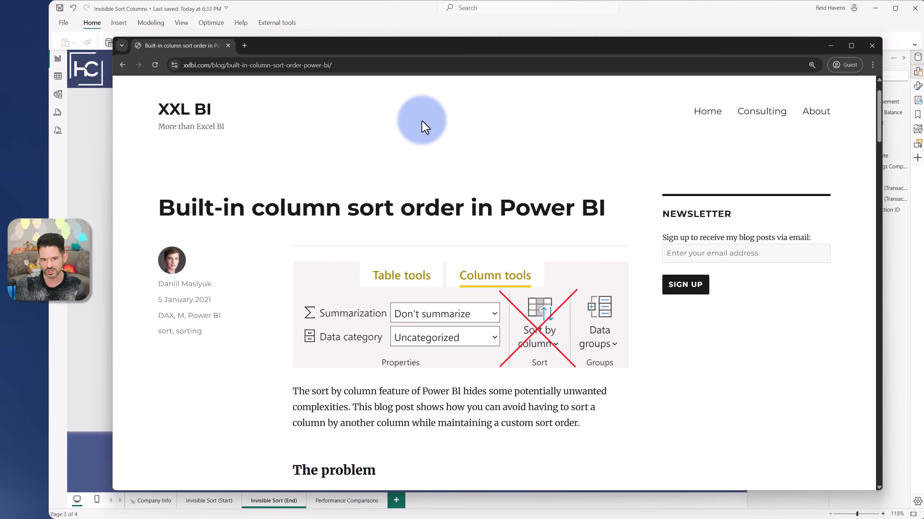
Step: Scroll the built-in column sort order post down to The problem section
{"action": "scroll", "scroll_direction": "down", "scroll_amount": 3}
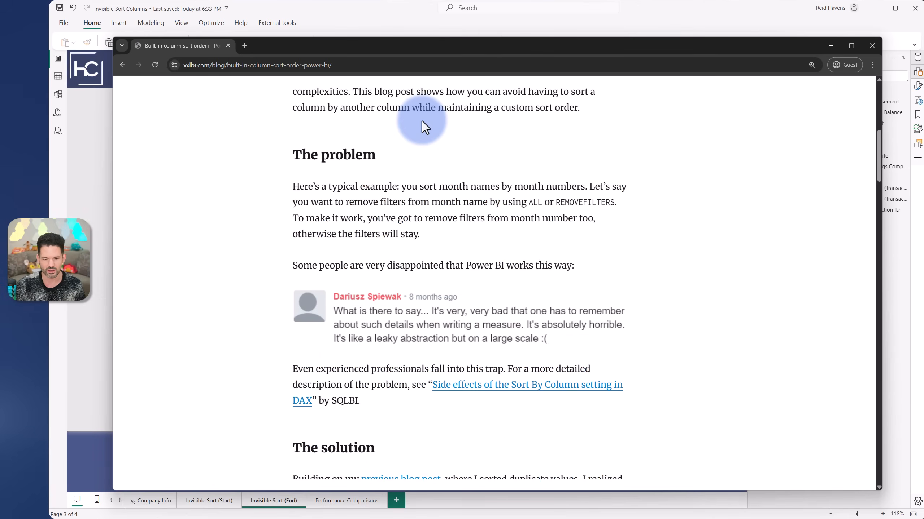
{"action": "scroll", "scroll_direction": "down", "scroll_amount": 3}
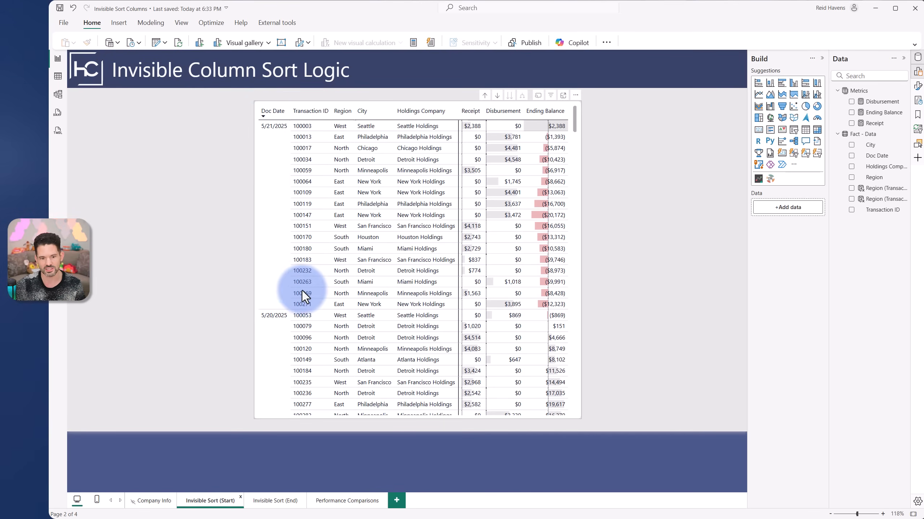
{"action": "mouse_move", "coordinate": [545, 305]}
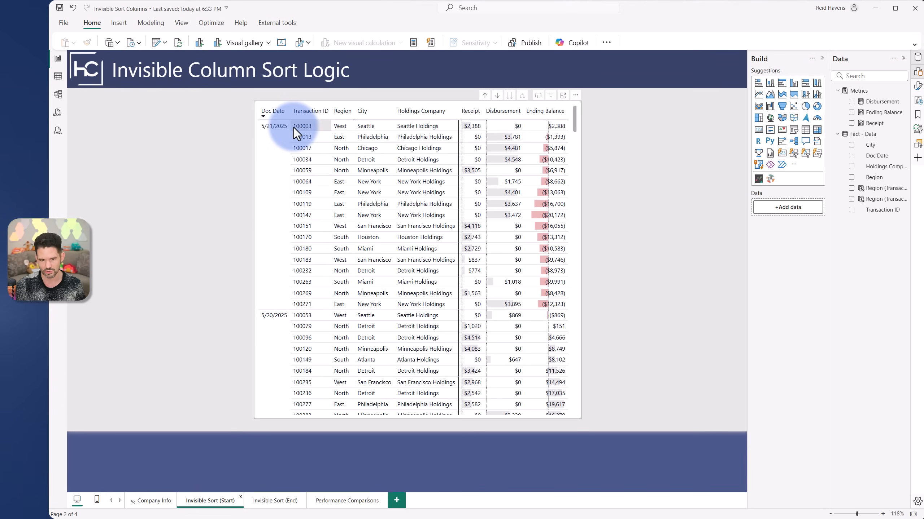
{"action": "mouse_move", "coordinate": [646, 129]}
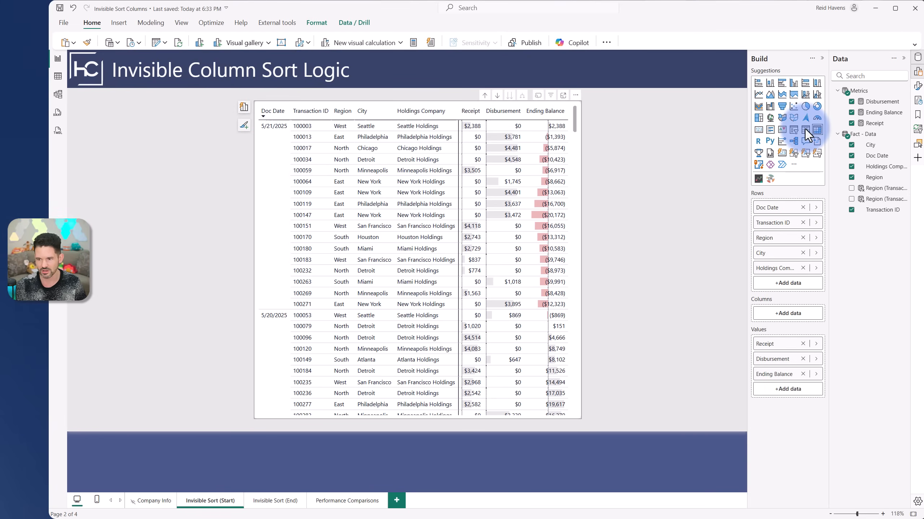
{"action": "left_click", "coordinate": [310, 110]}
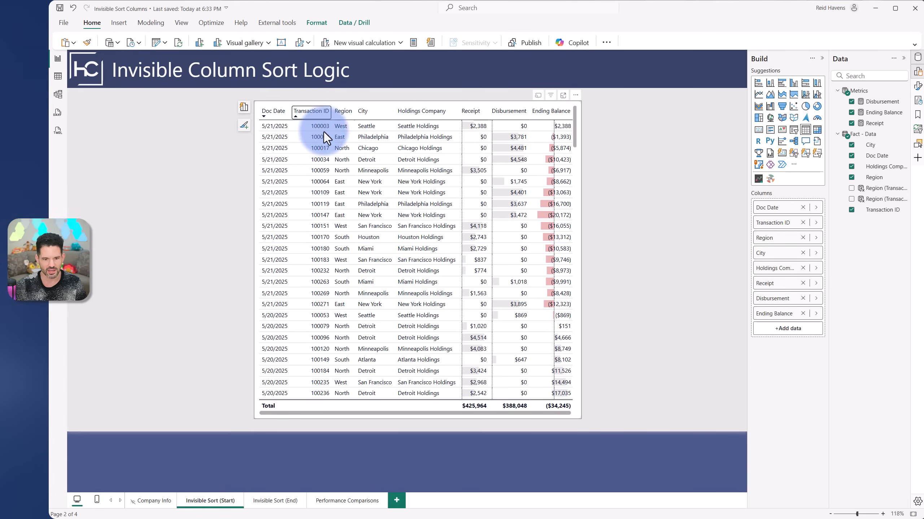
{"action": "left_click", "coordinate": [310, 110]}
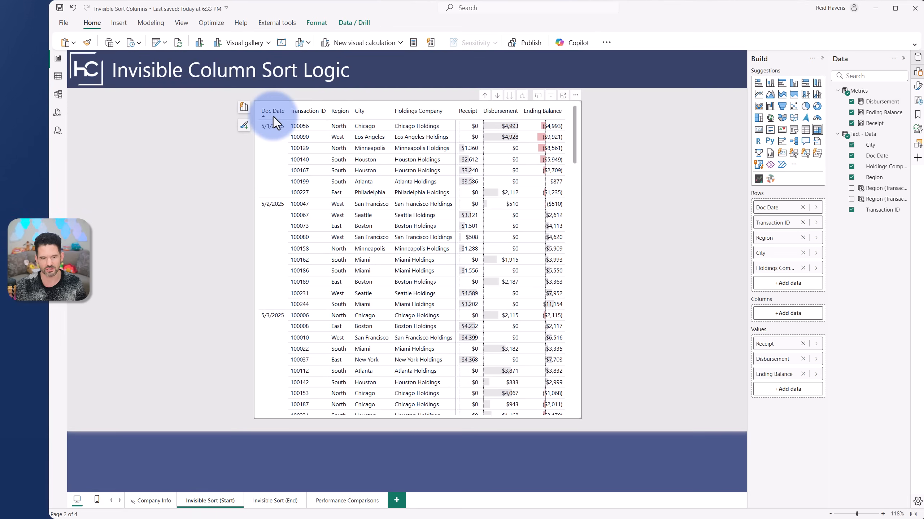
{"action": "left_click", "coordinate": [308, 111]}
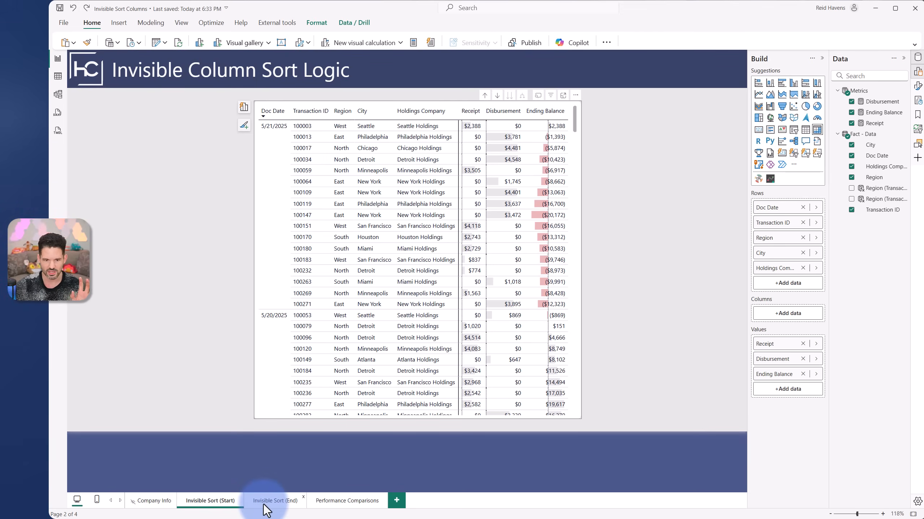
Step: Show the Invisible Sort (End) page with its reversed-per-date matrix
{"action": "left_click", "coordinate": [274, 501]}
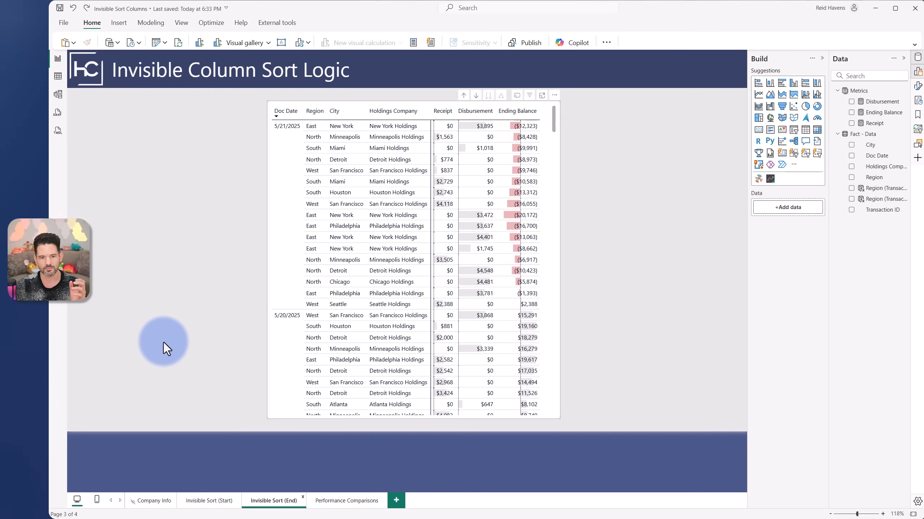
{"action": "mouse_move", "coordinate": [290, 197]}
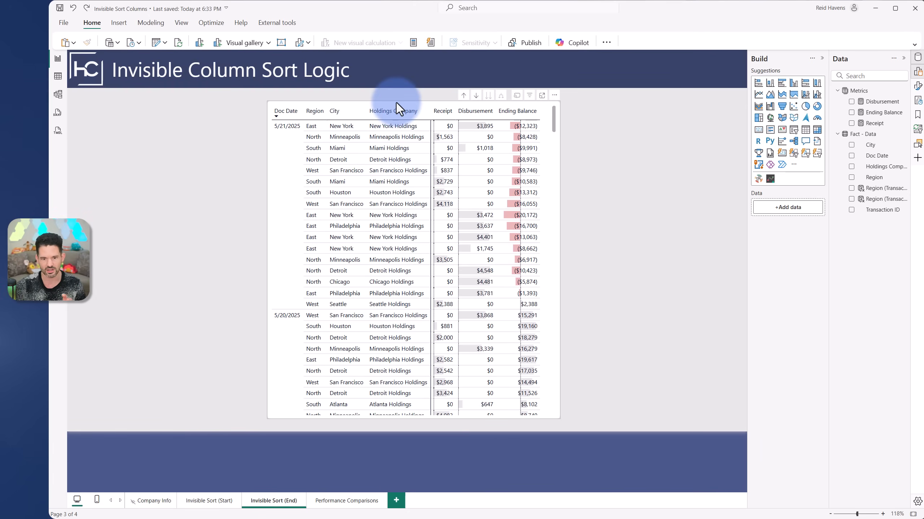
Step: Inspect the SLOW sorted region column's REPT formula, then go to Performance Comparisons
{"action": "left_click", "coordinate": [395, 111]}
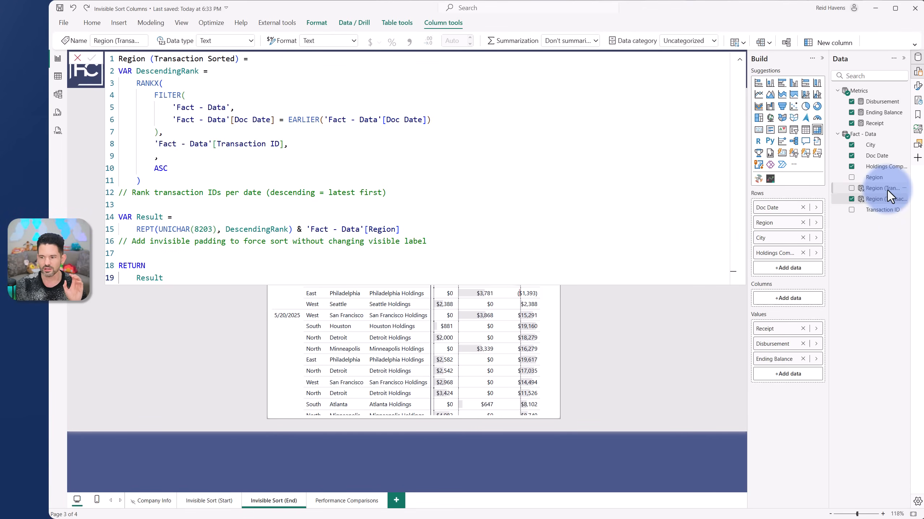
{"action": "left_click", "coordinate": [881, 188]}
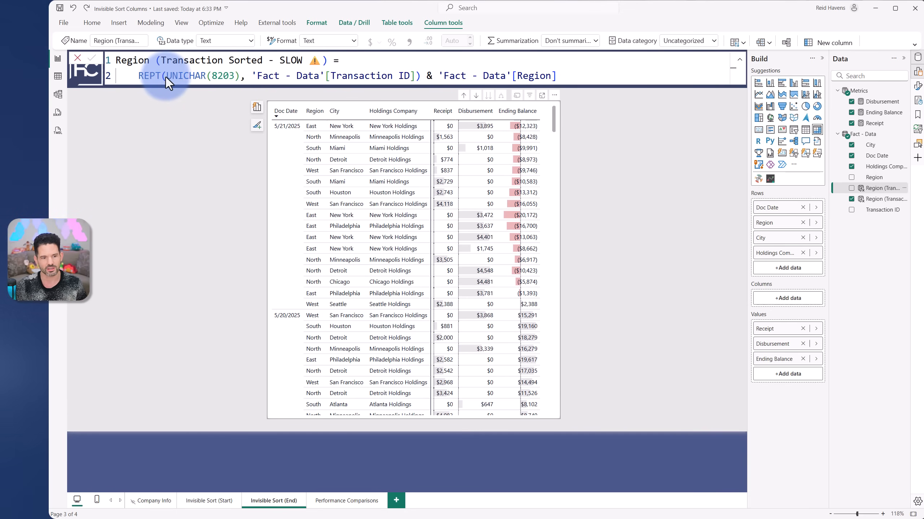
{"action": "double_click", "coordinate": [190, 75]}
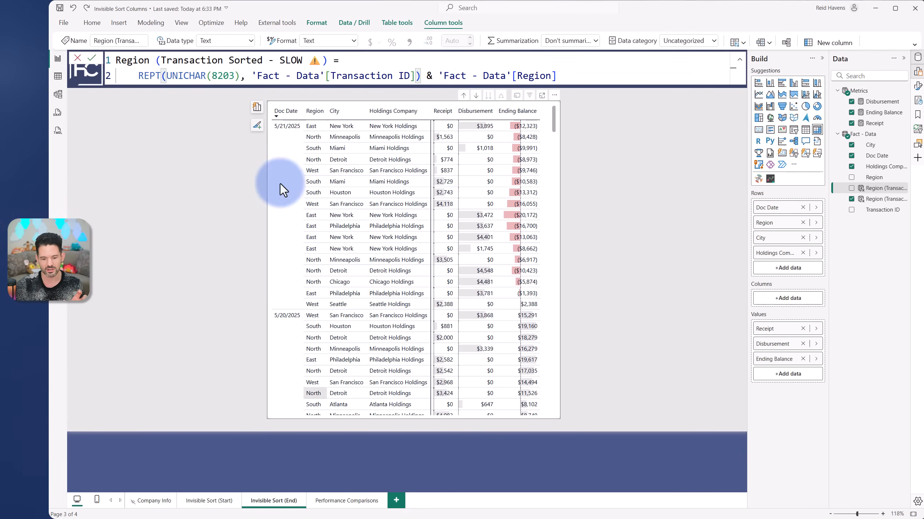
{"action": "left_click", "coordinate": [346, 501]}
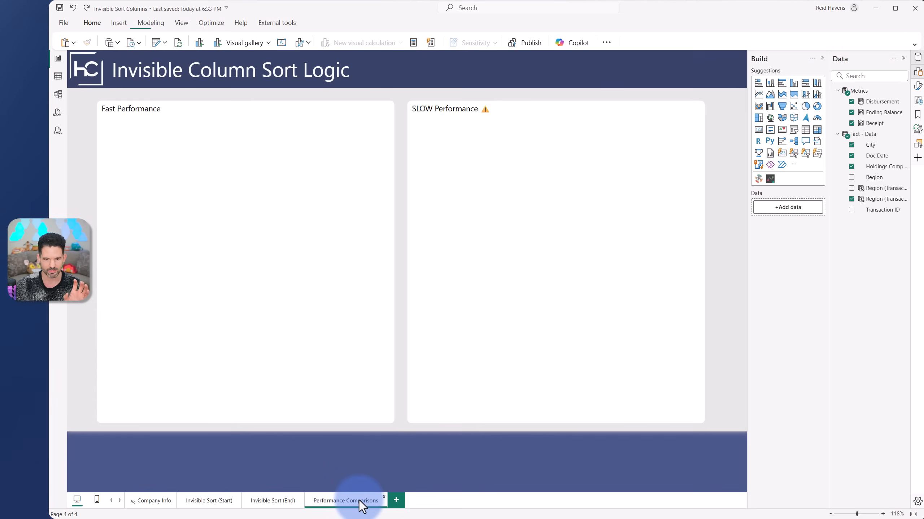
Step: Time refreshed visuals (Fast 1312 ms, SLOW 18453 ms) and show the SLOW column formula
{"action": "left_click", "coordinate": [345, 501]}
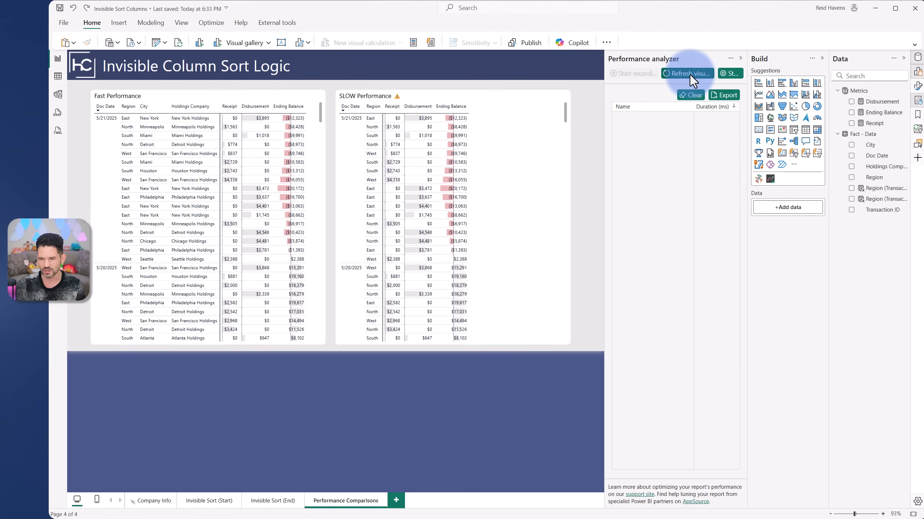
{"action": "left_click", "coordinate": [686, 73]}
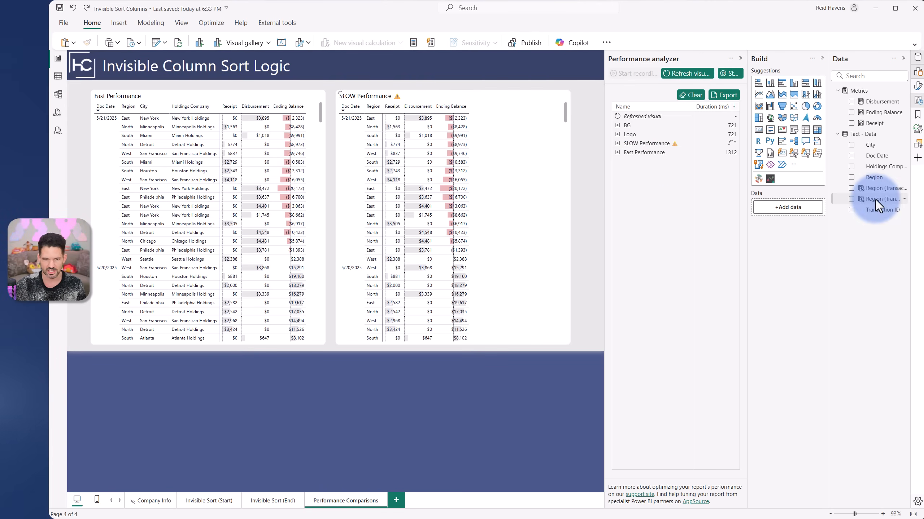
{"action": "left_click", "coordinate": [880, 188]}
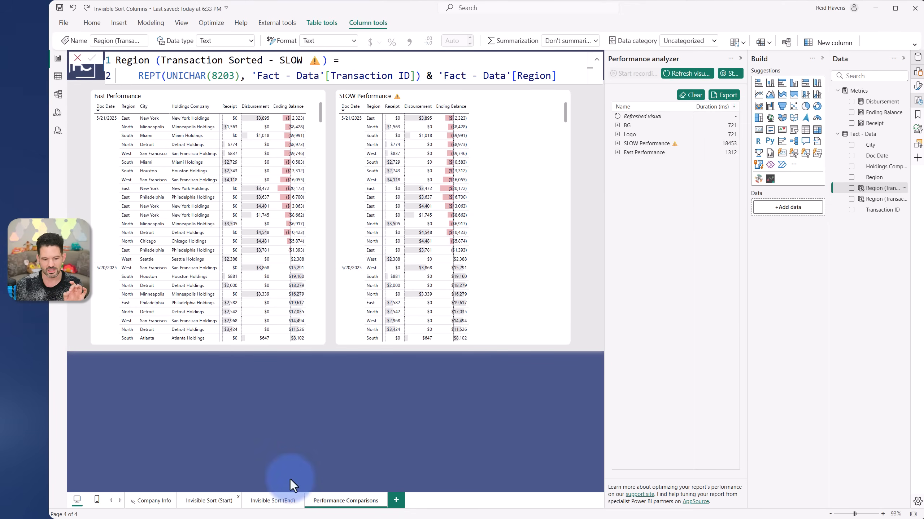
Step: On Invisible Sort (End), make the Result variable pad regions using AscendingRank instead of DescendingRank
{"action": "left_click", "coordinate": [272, 501]}
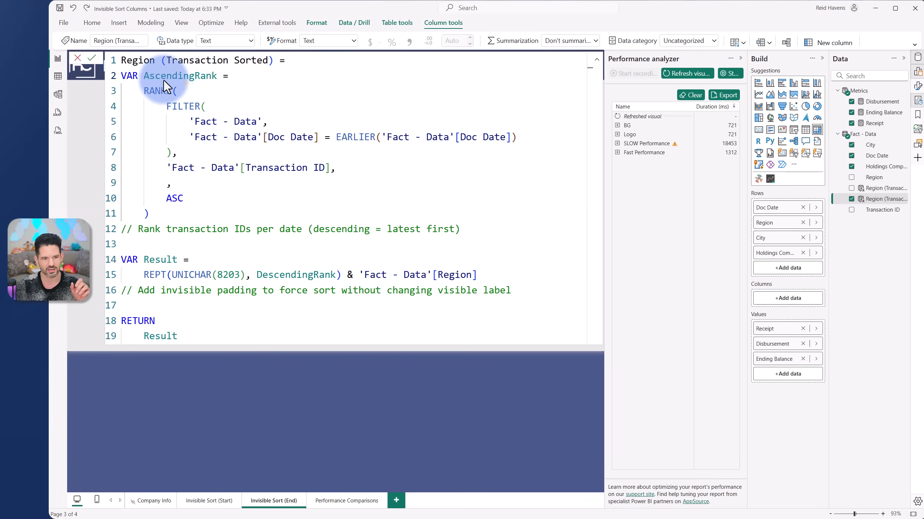
{"action": "double_click", "coordinate": [179, 75]}
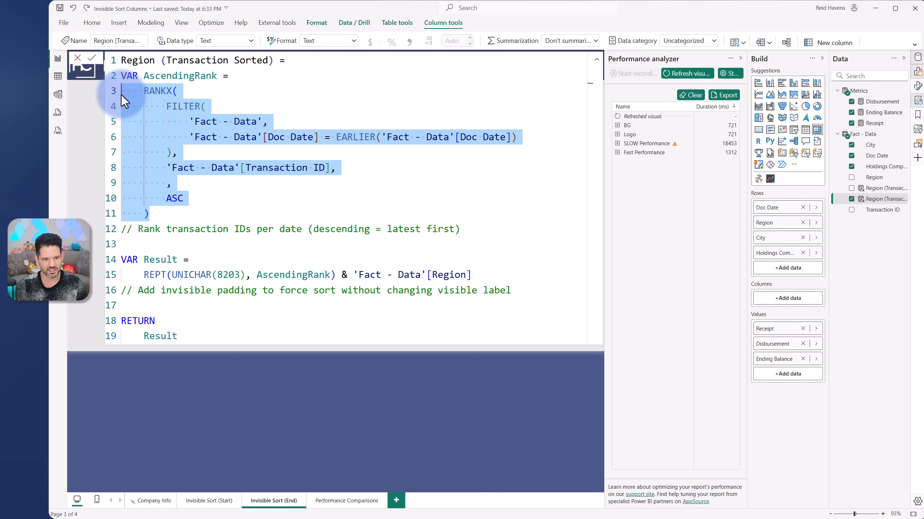
{"action": "left_click", "coordinate": [336, 168]}
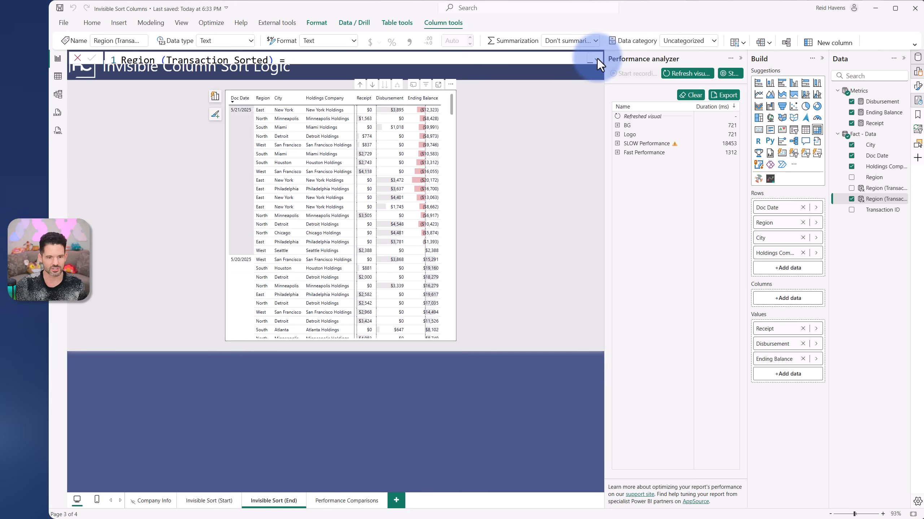
Step: Expand the RANKX formula, briefly switch its order to DESC, then restore ASC
{"action": "left_click", "coordinate": [591, 63]}
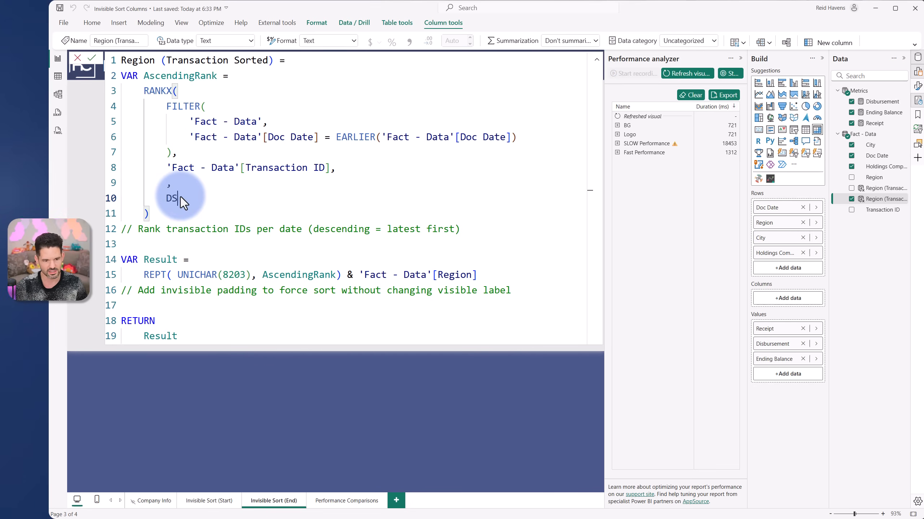
{"action": "type", "text": "ESC"}
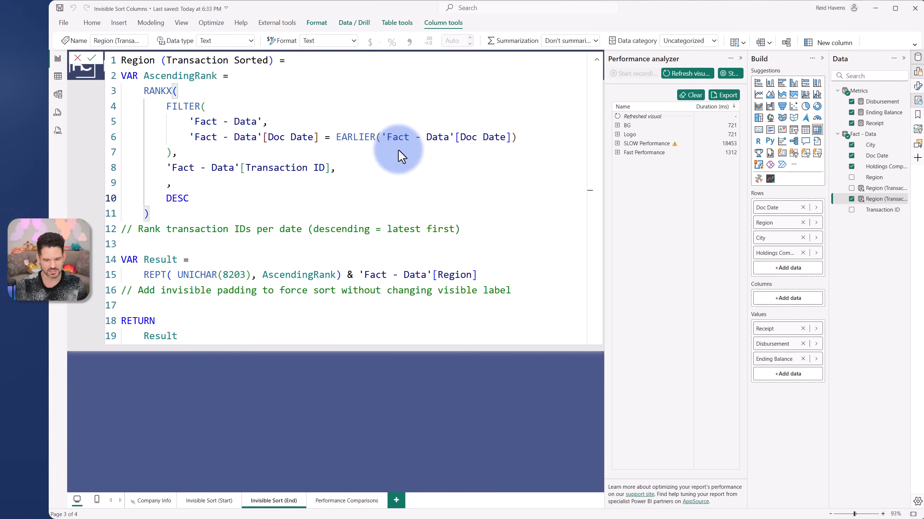
{"action": "left_click", "coordinate": [596, 61]}
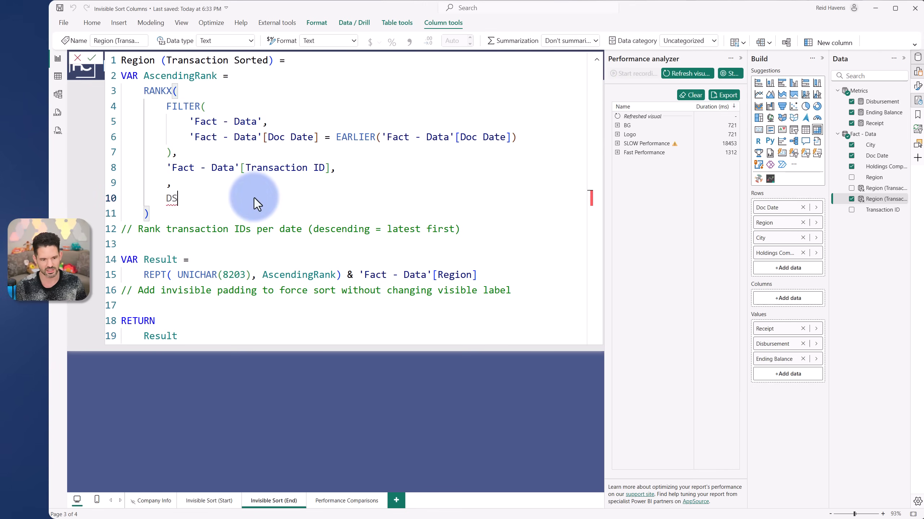
{"action": "type", "text": "ASC"}
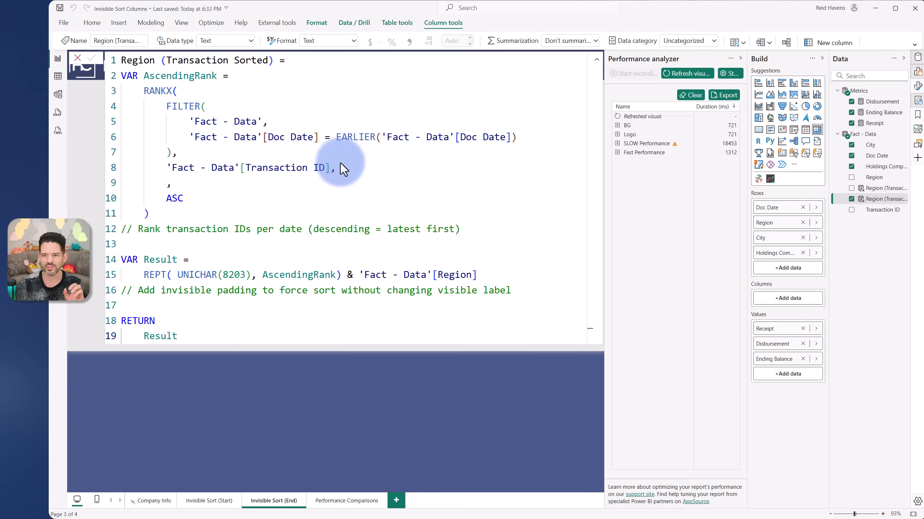